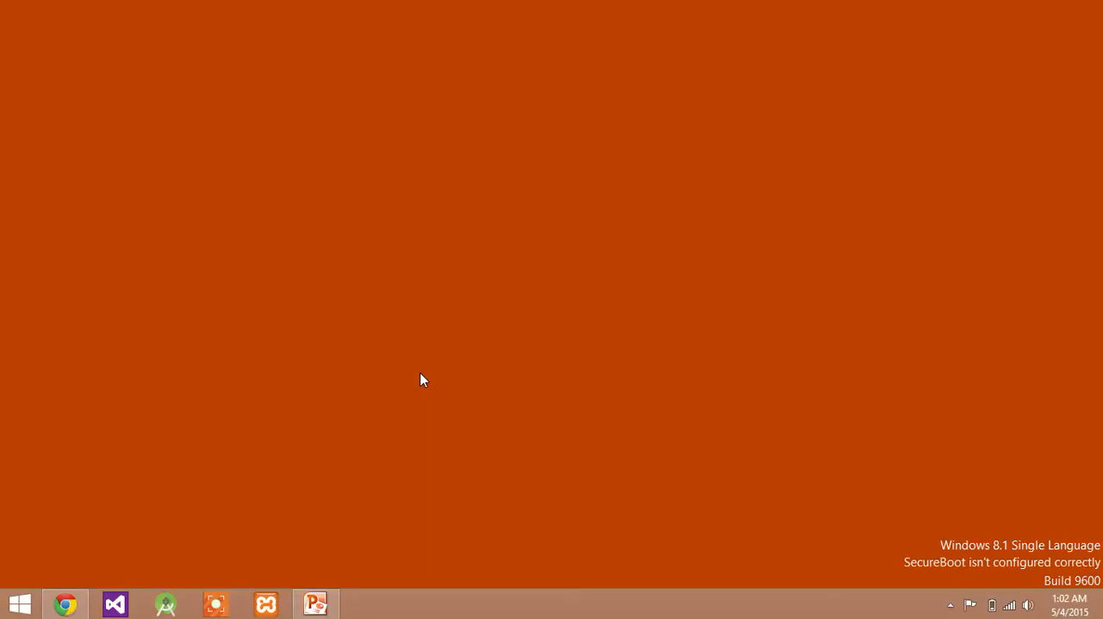
mouse_move(117, 603)
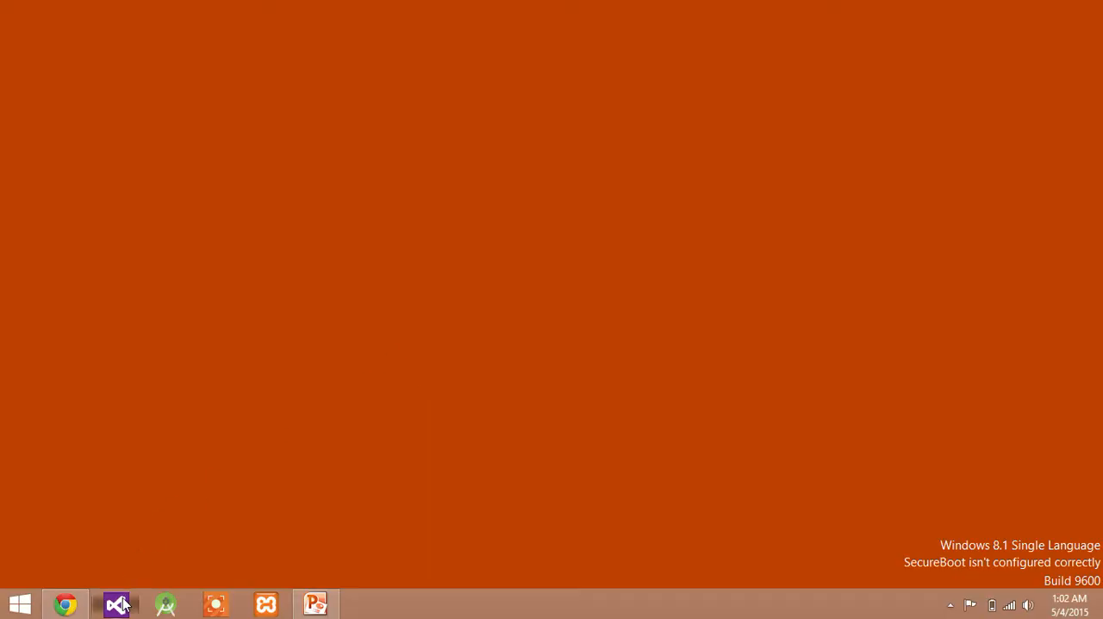
- Launch Visual Studio 2012 from the taskbar and maximize its window
click(115, 603)
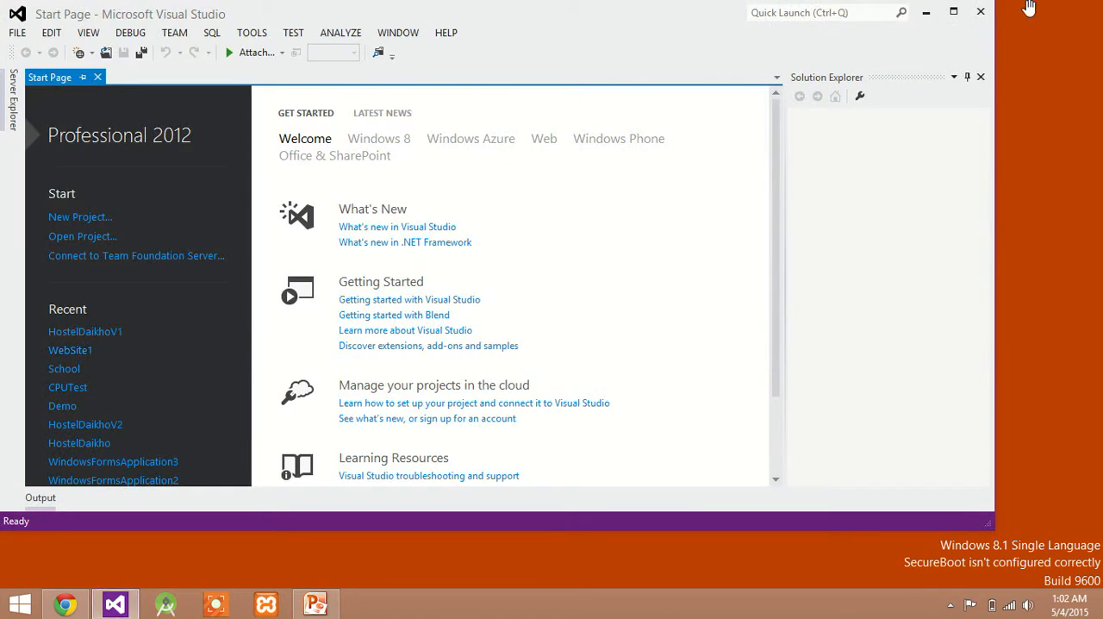
click(953, 12)
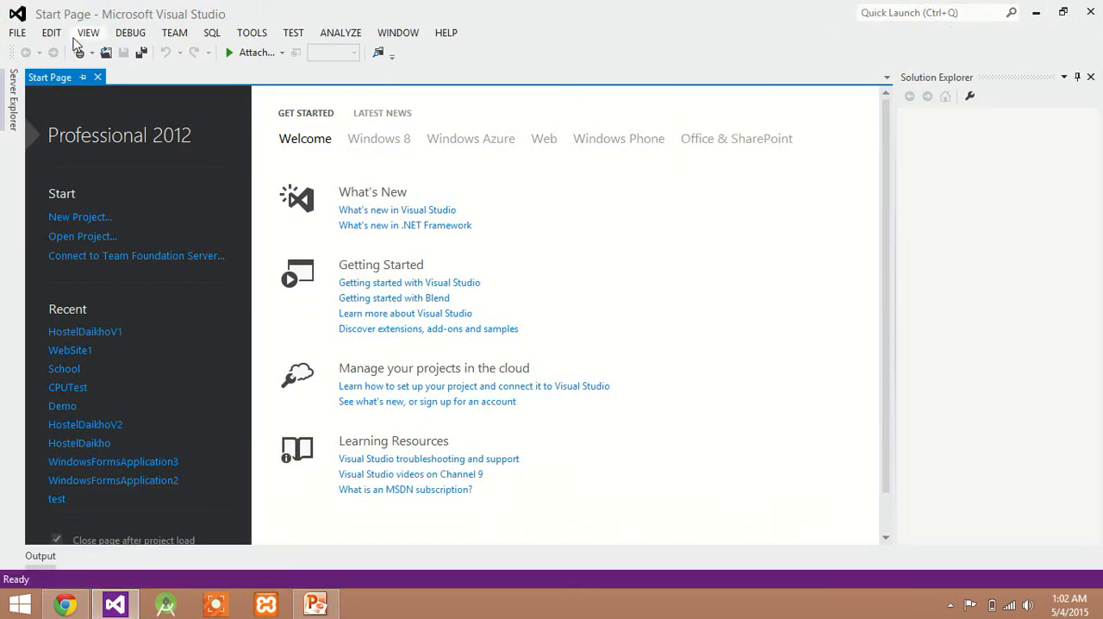
- Dock Server Explorer open and bring up the Data Connections context menu
click(87, 33)
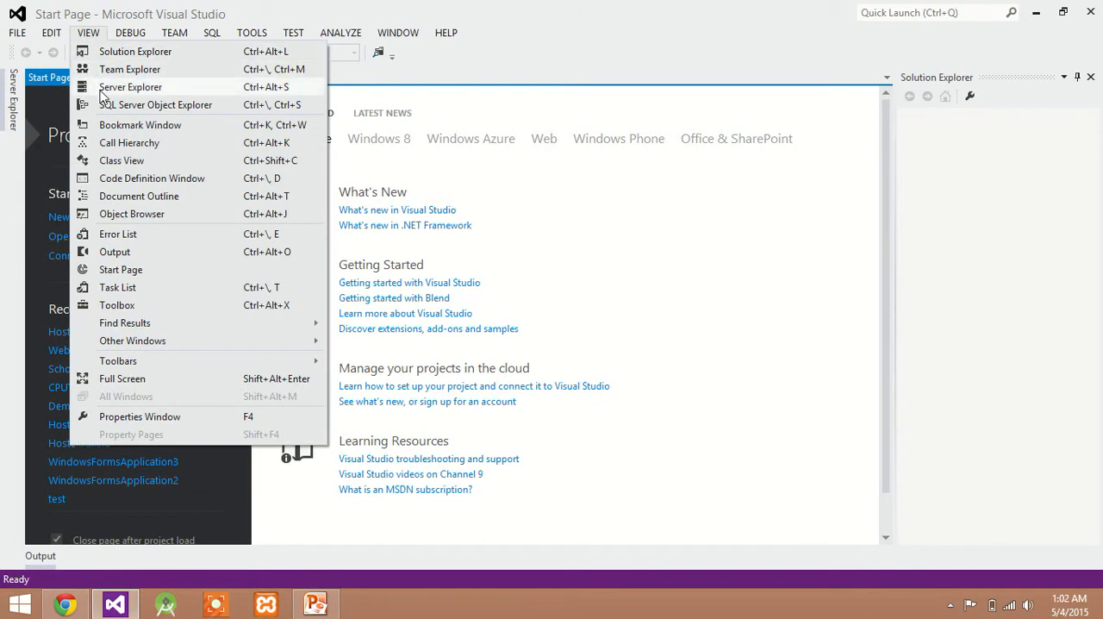
click(130, 86)
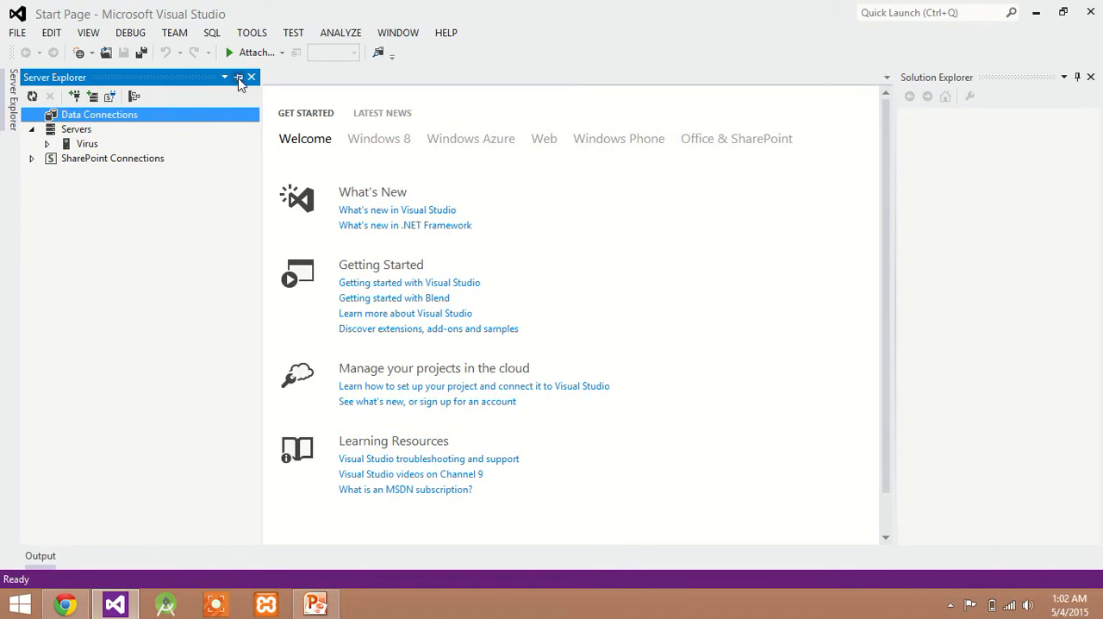
click(239, 78)
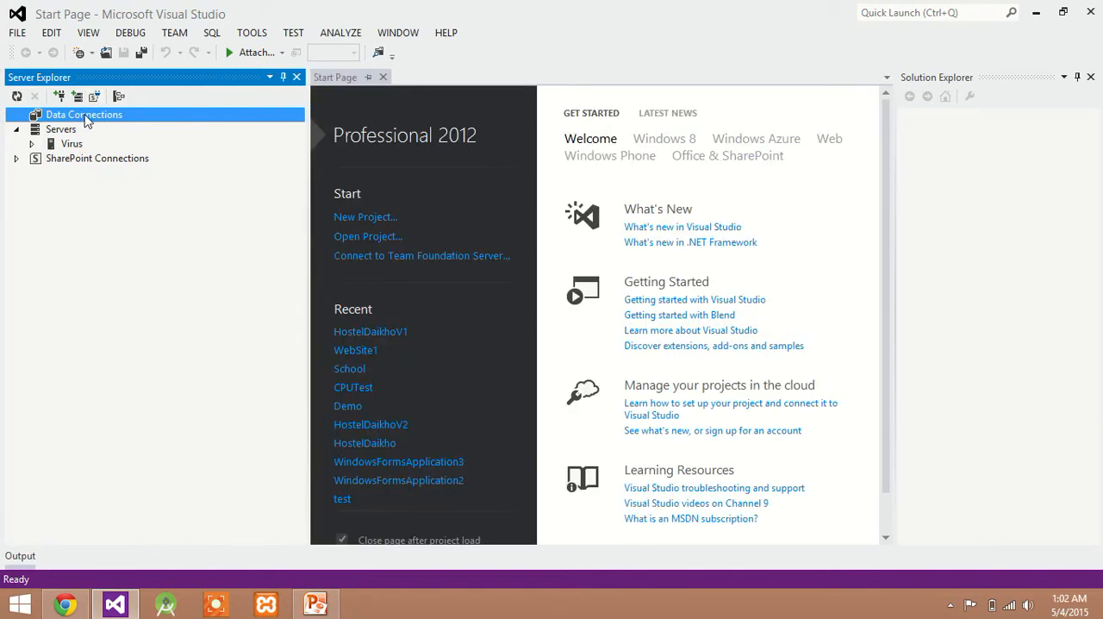
right_click(83, 114)
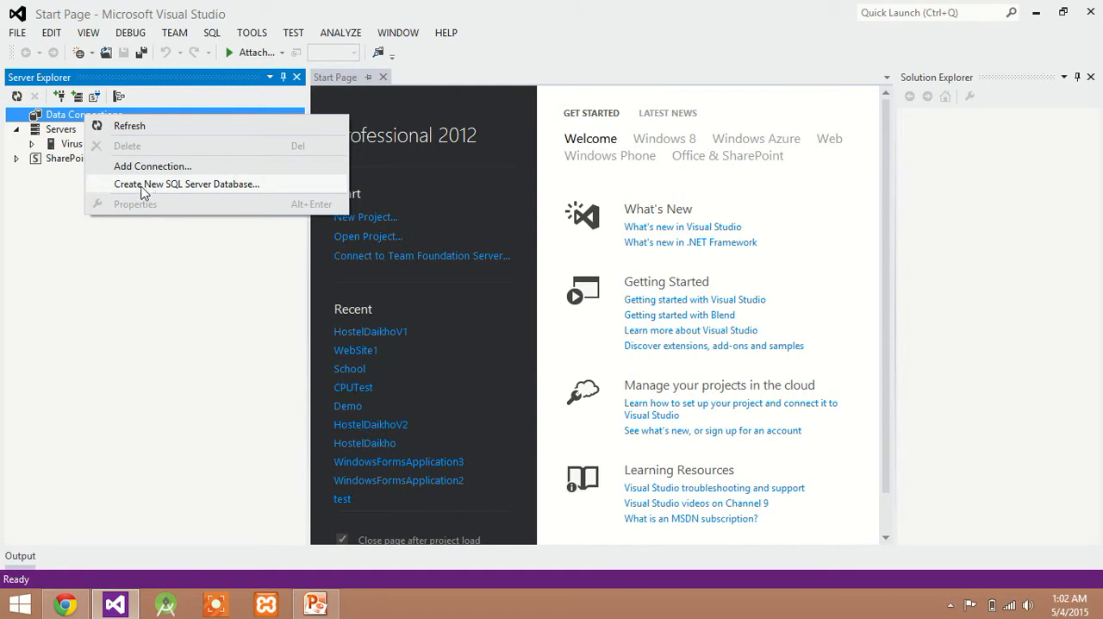
- Create a SQL Server database named 'Student' on server localhost\sqlexpress
click(186, 184)
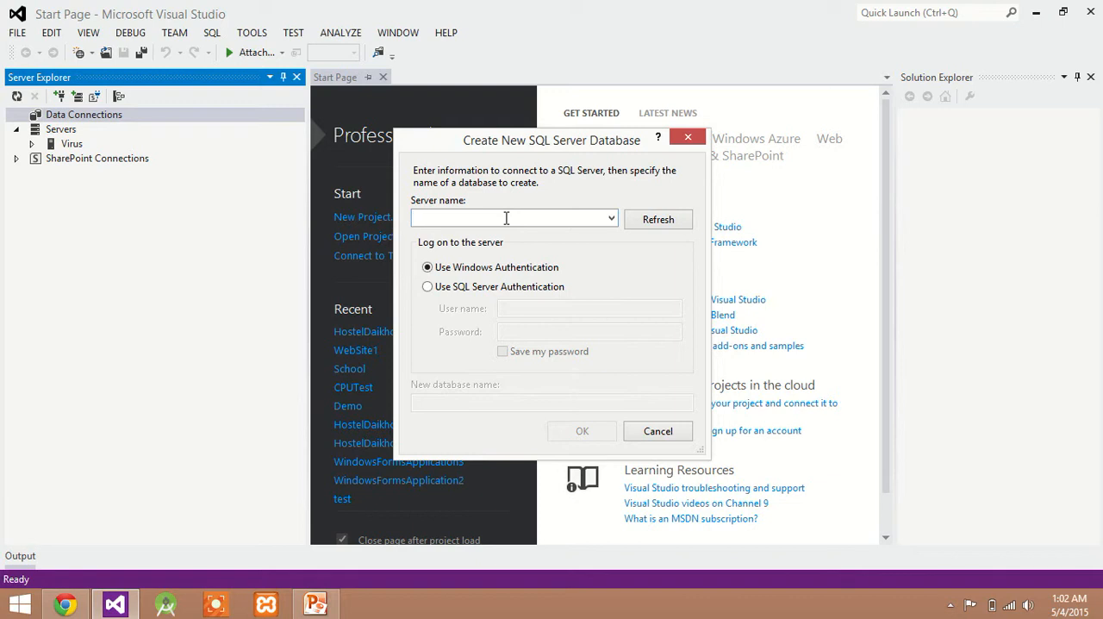
text(localhost)
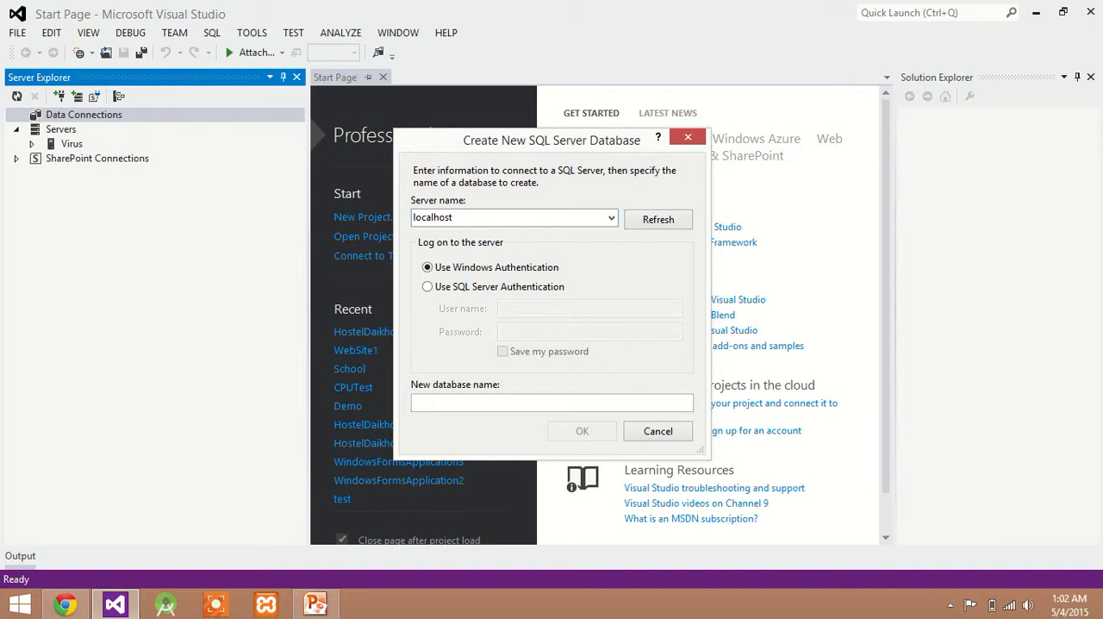
text(\)
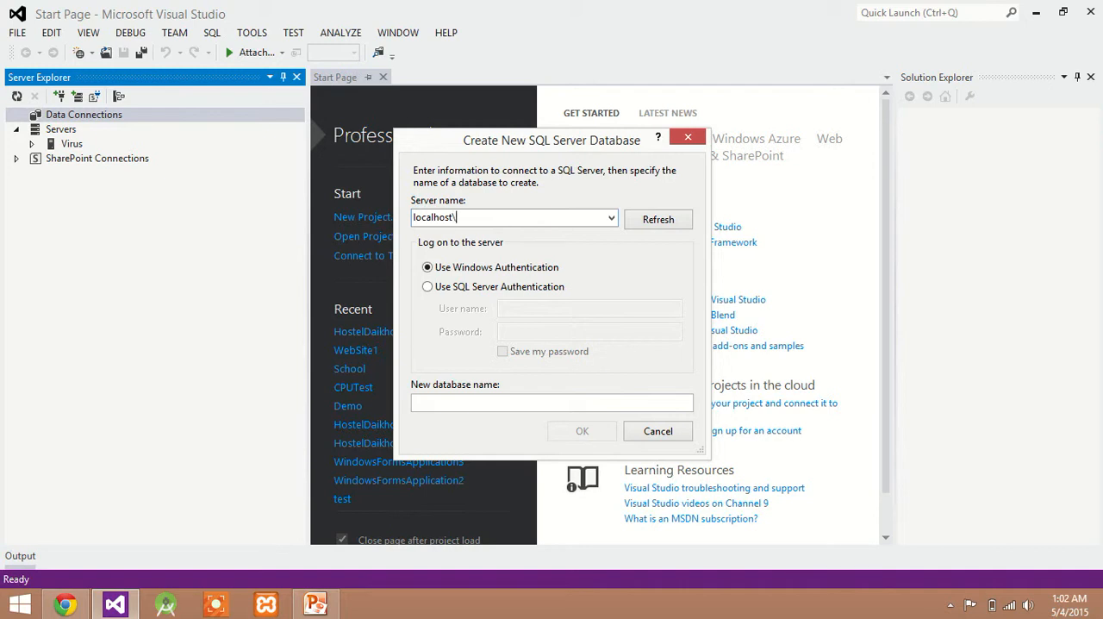
text(sql)
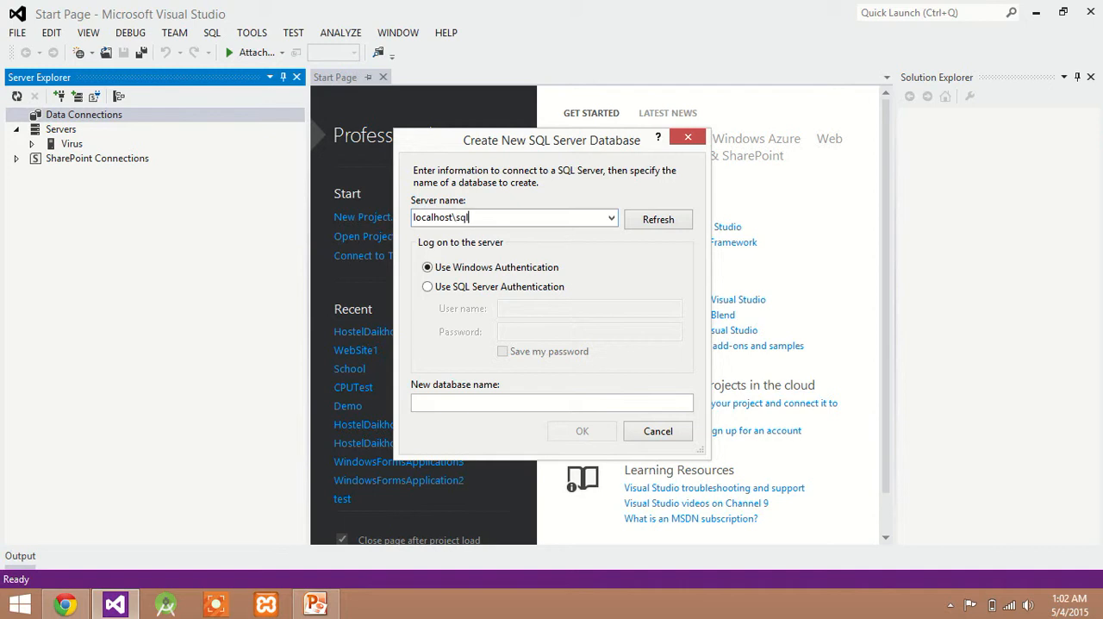
text(express)
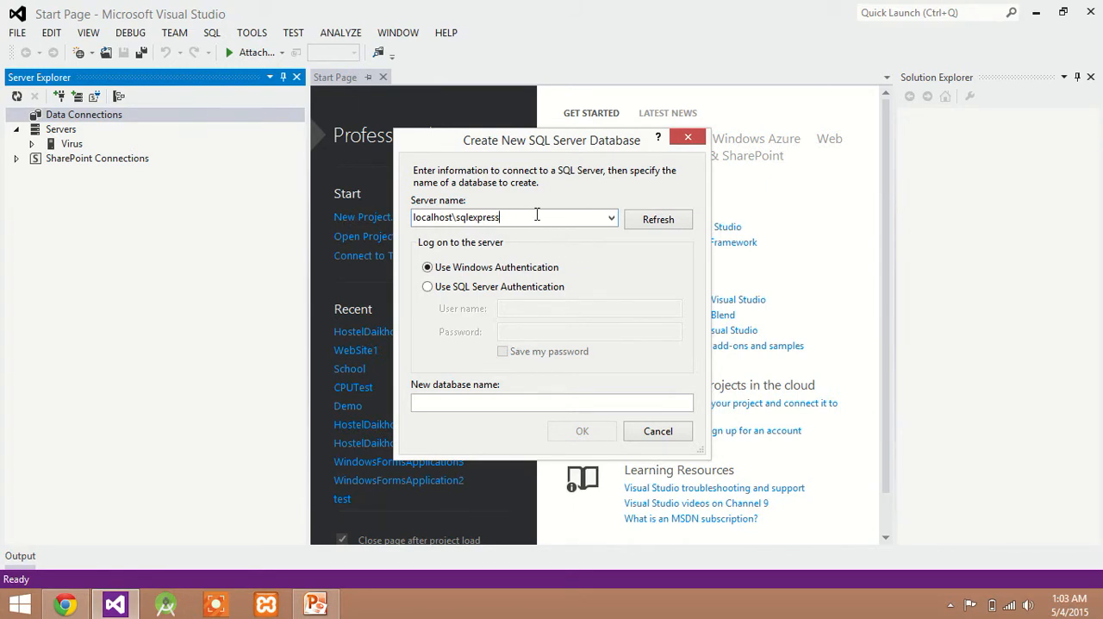
mouse_move(516, 360)
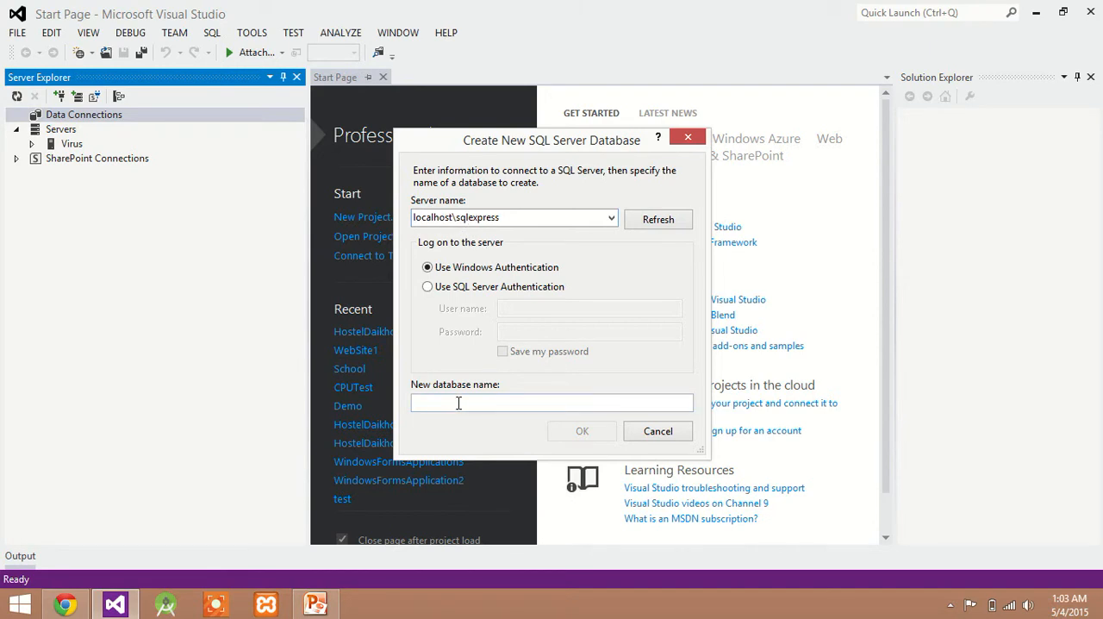
click(551, 402)
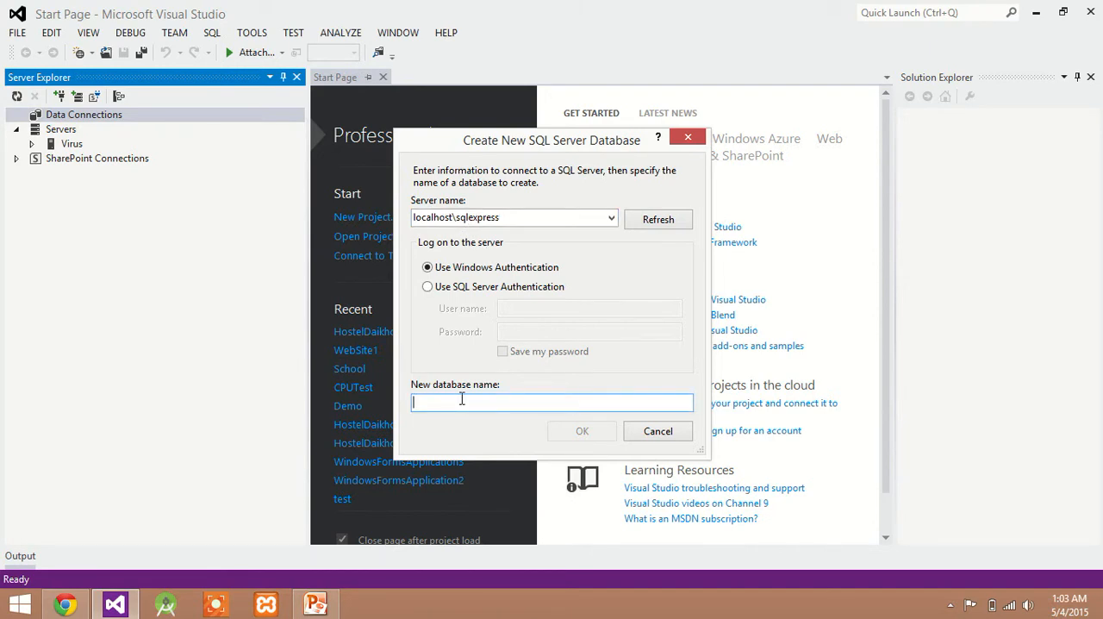
text(Student)
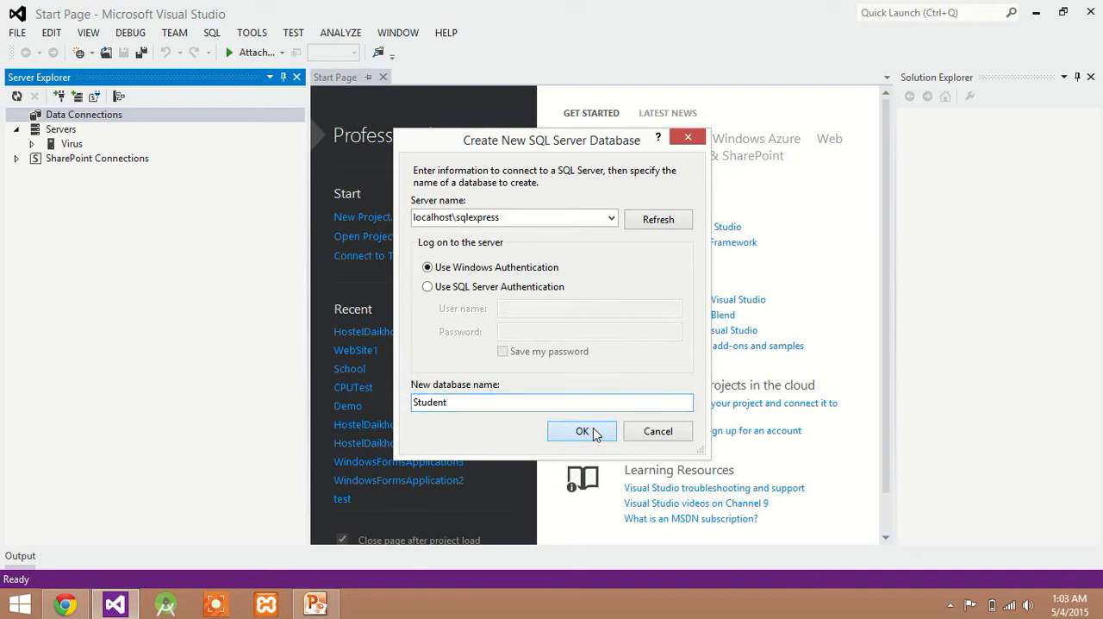
click(582, 431)
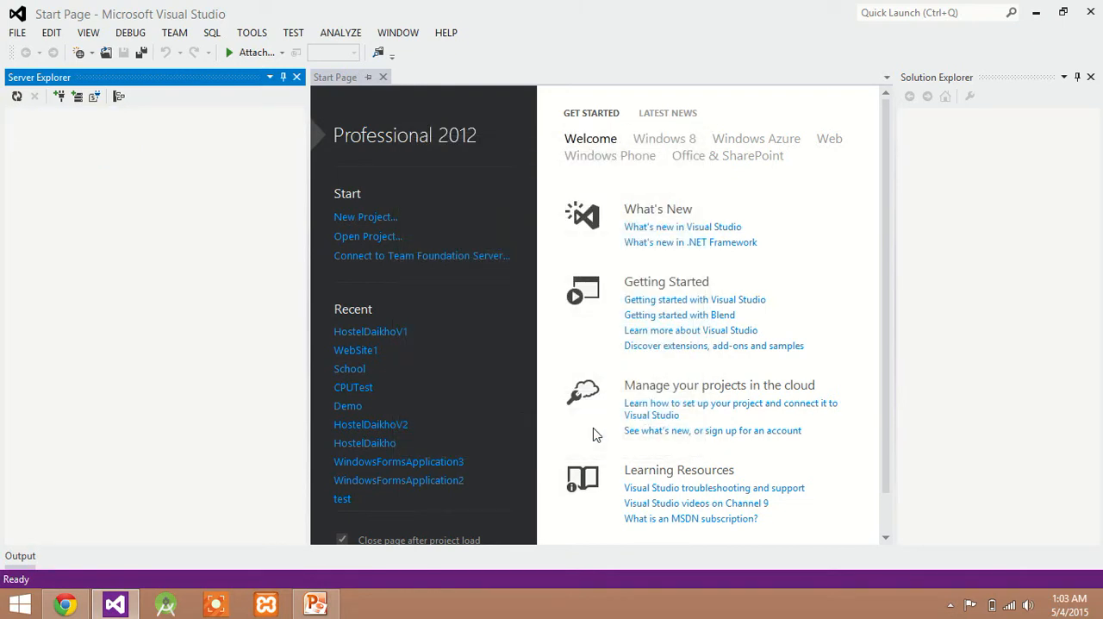
mouse_move(30, 263)
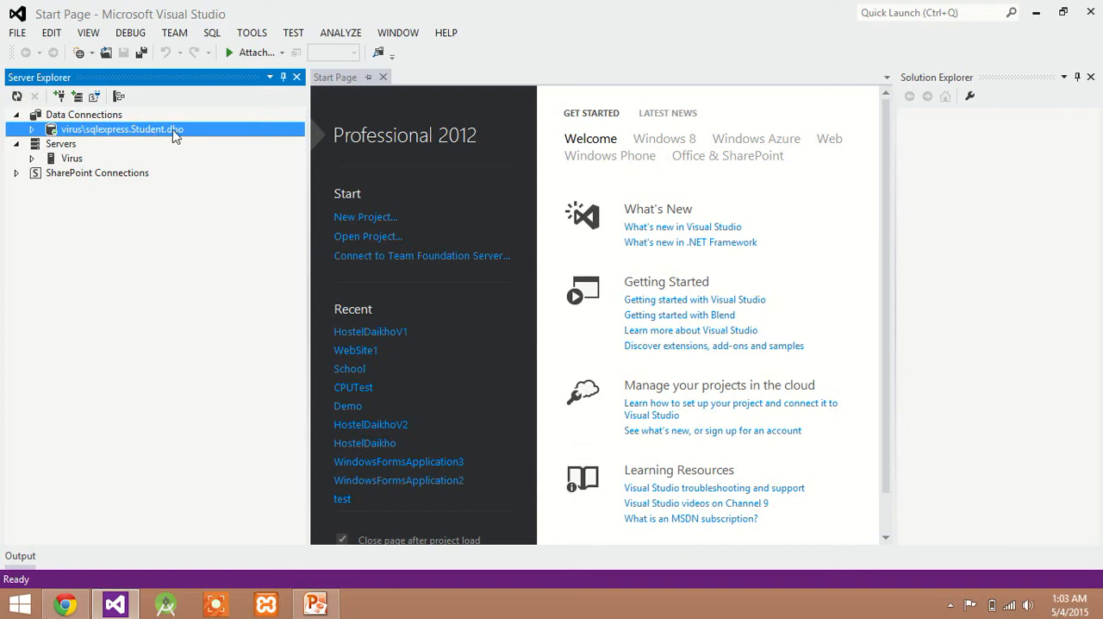
- Expand the Student database connection and select its Tables folder
click(31, 128)
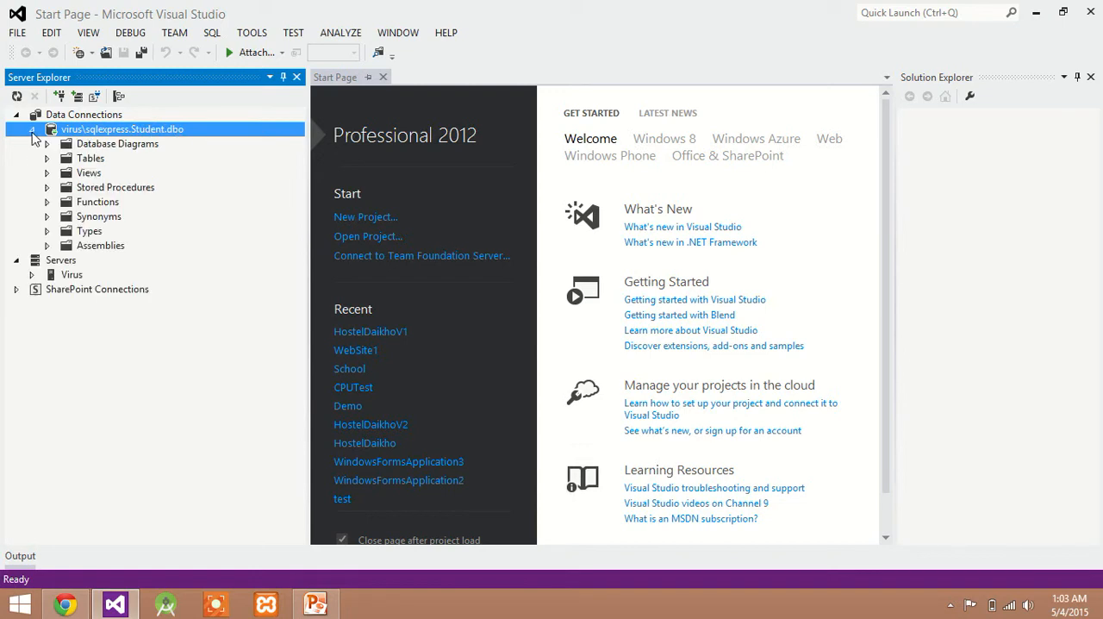
click(90, 157)
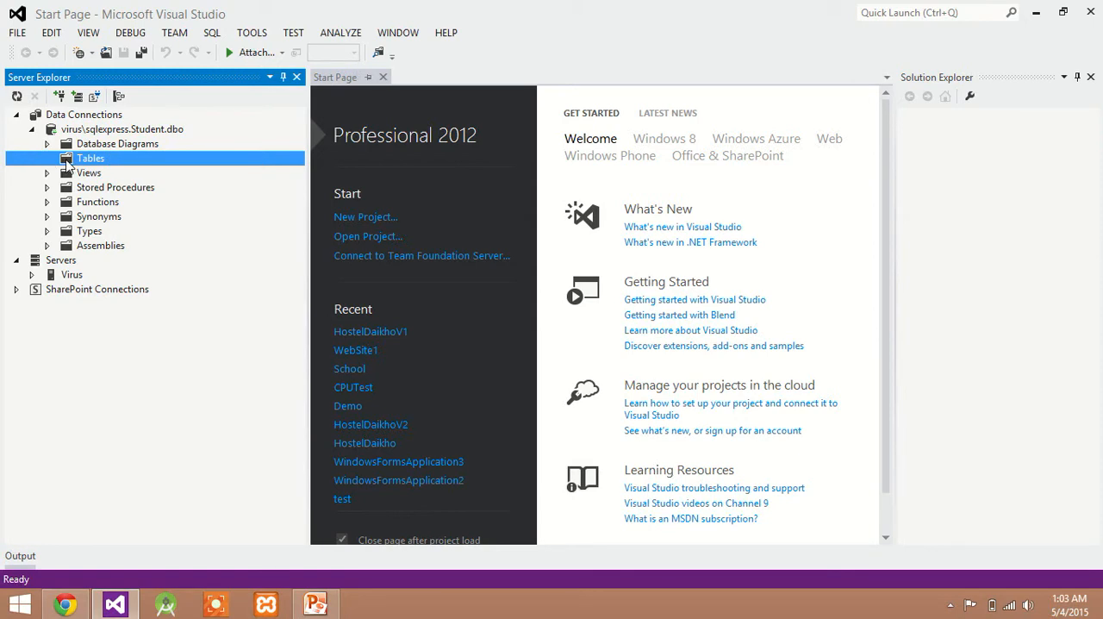
mouse_move(104, 176)
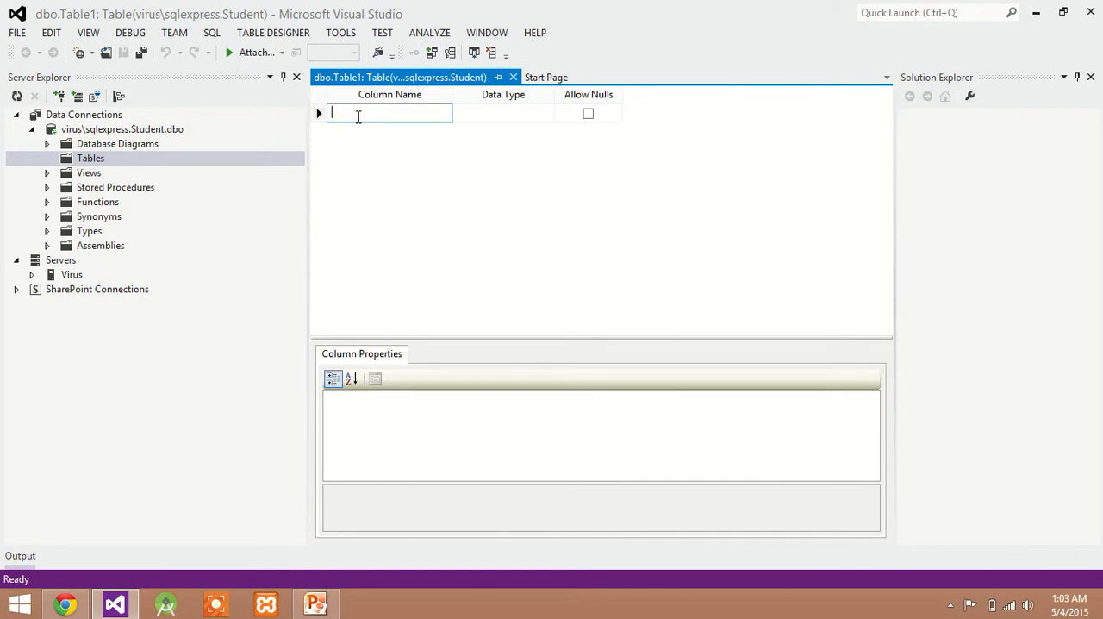
- Define columns RollNo, StudentName varchar(20) and Course varchar(20)
text(RollNo)
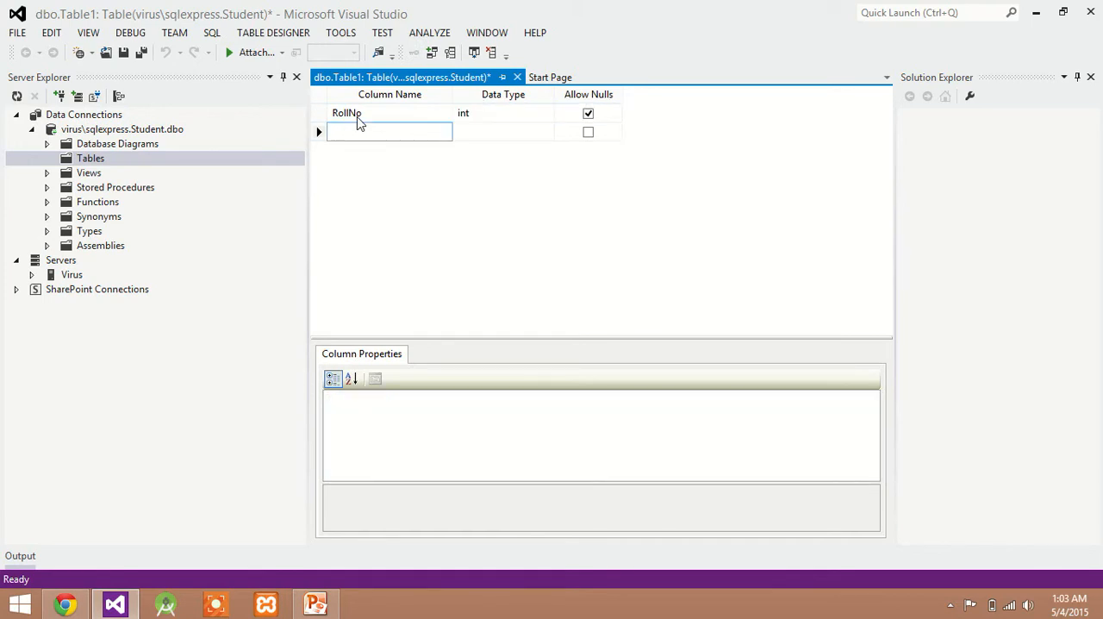
text(Stude)
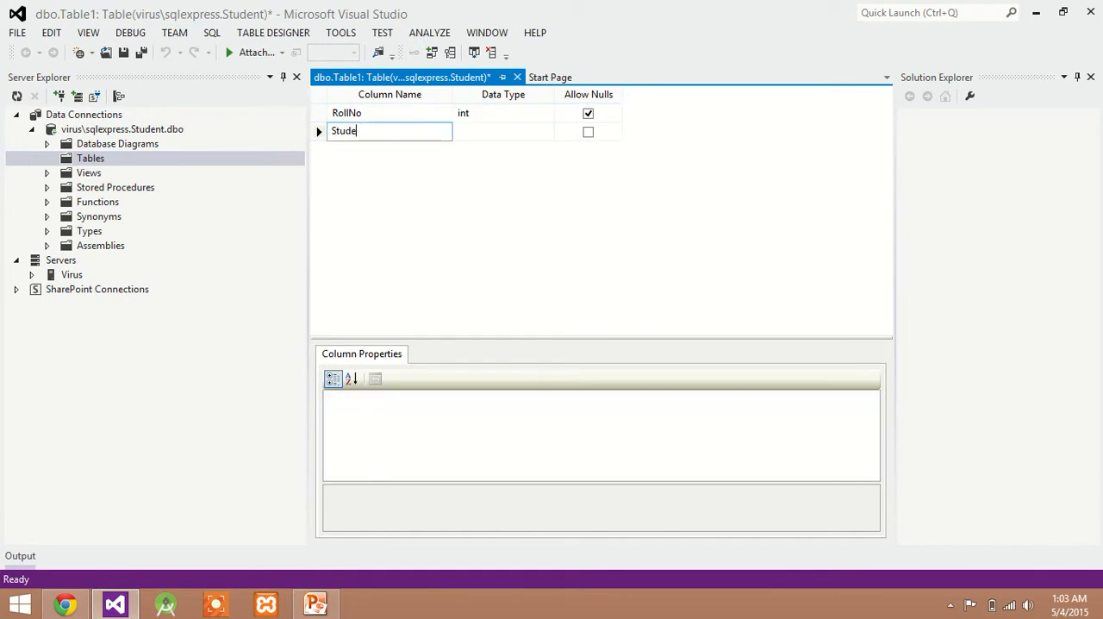
text(ntName)
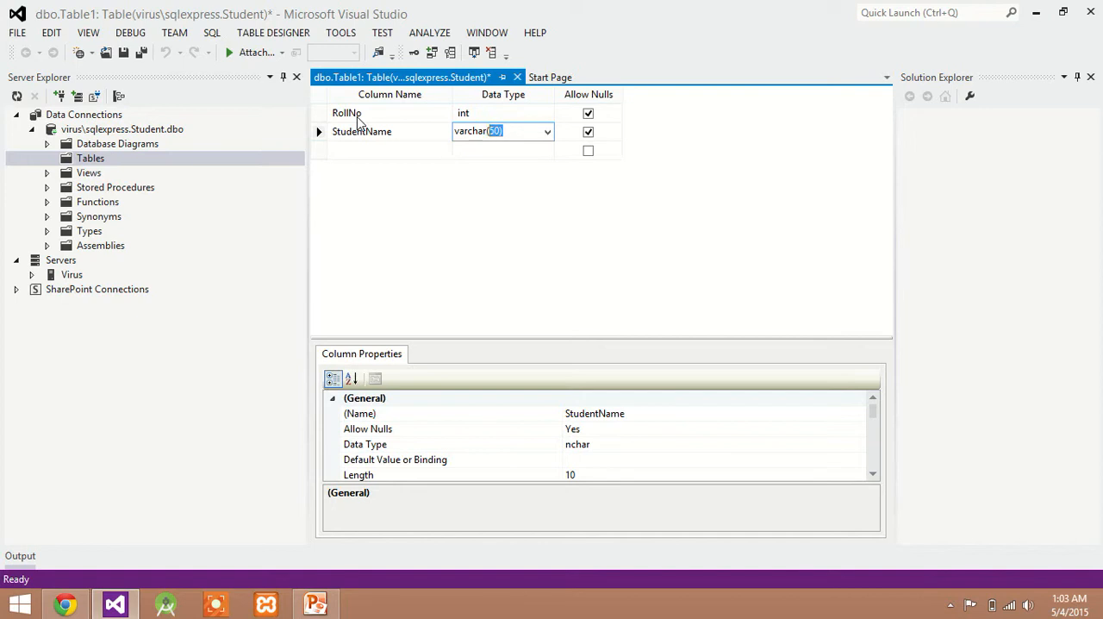
text(20)
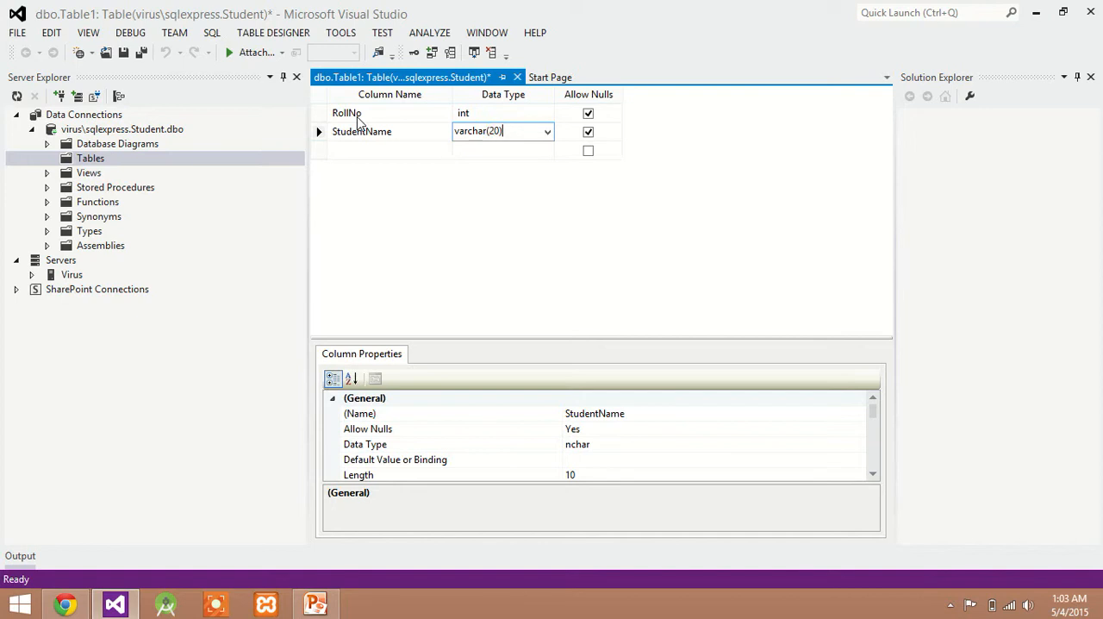
click(388, 150)
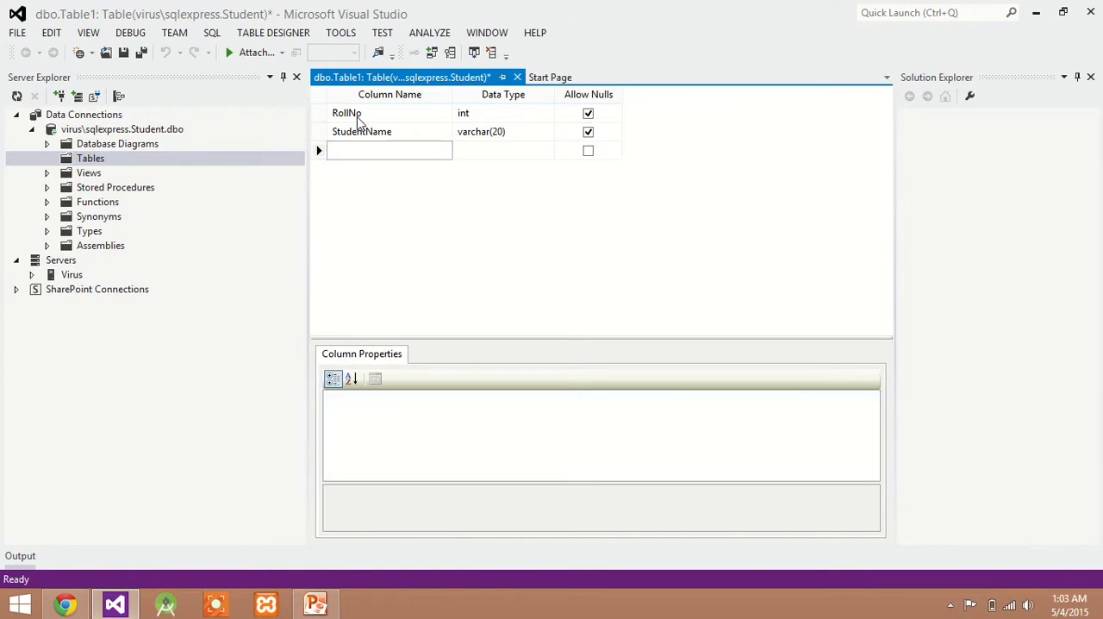
text(Course)
click(503, 150)
text(Varchar)
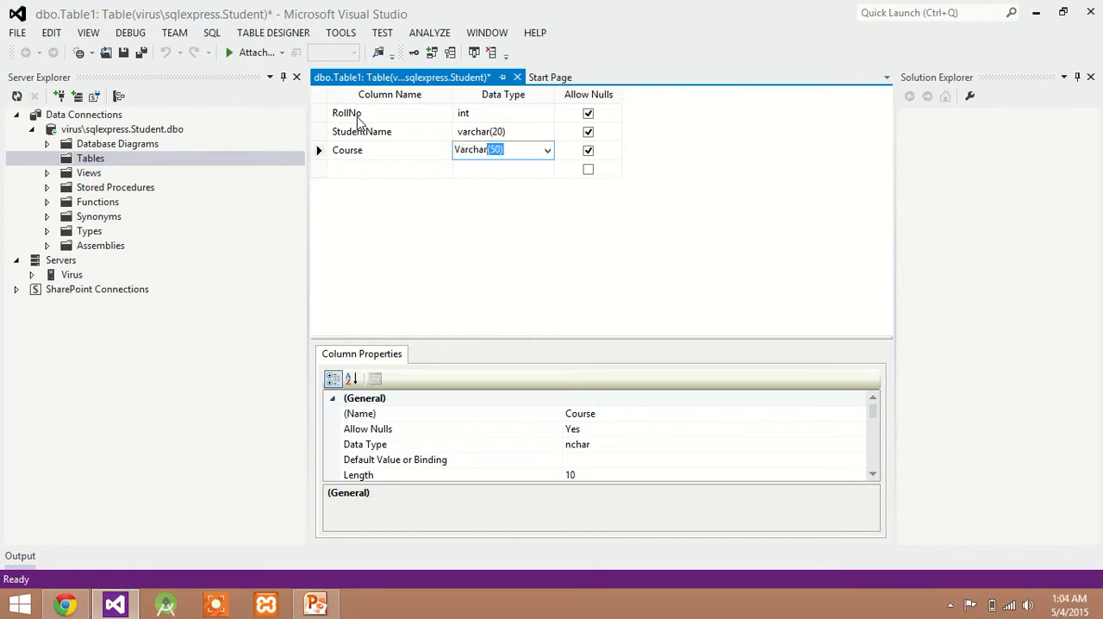
text(20)
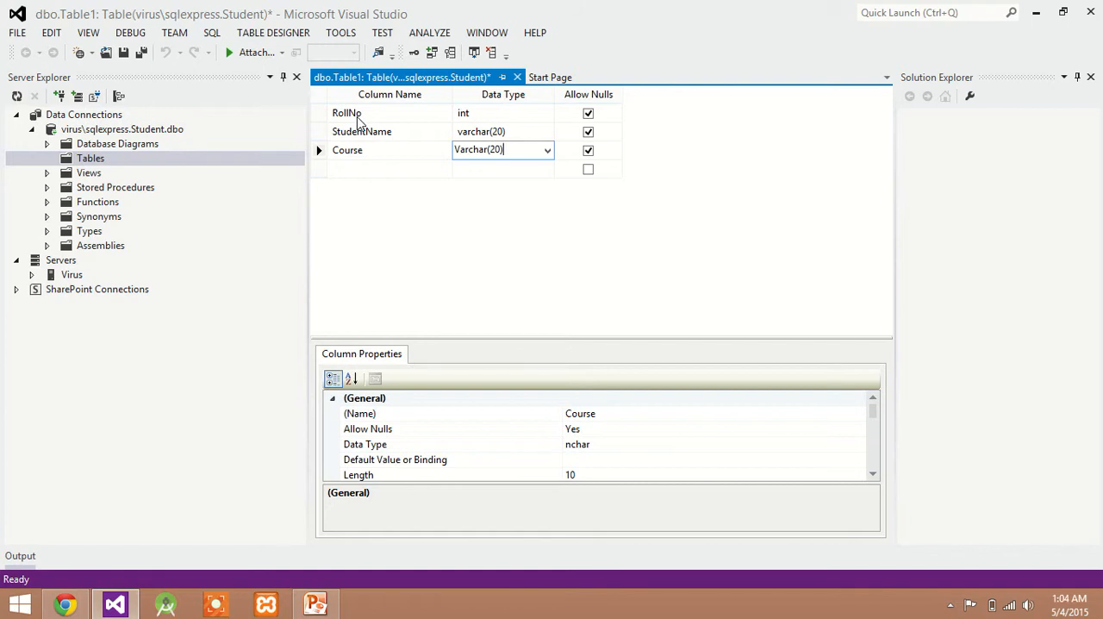
mouse_move(416, 225)
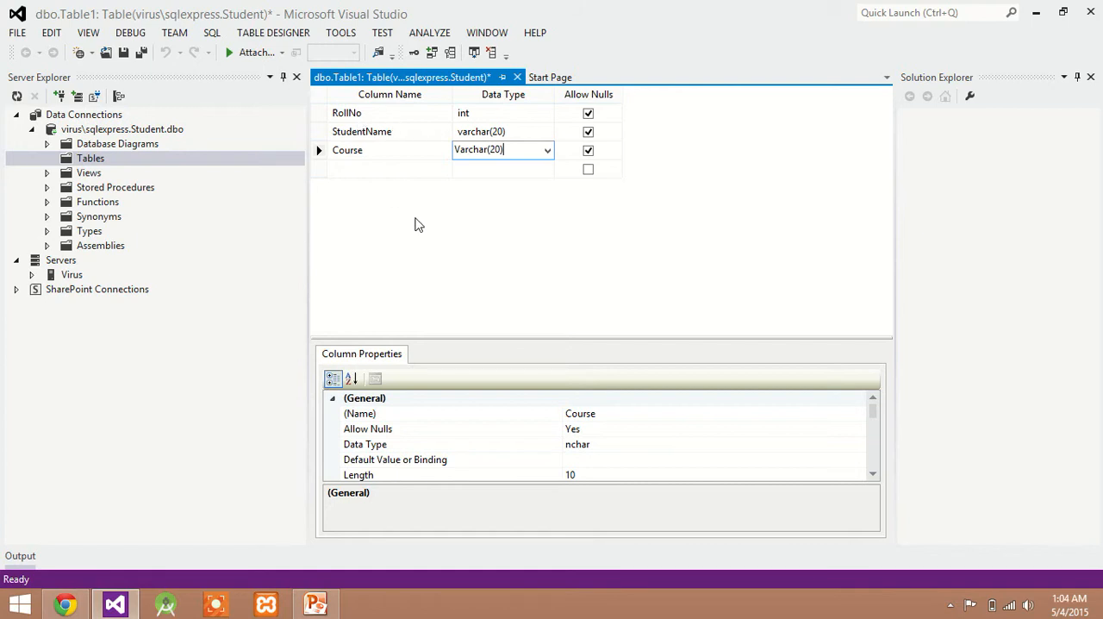
mouse_move(325, 118)
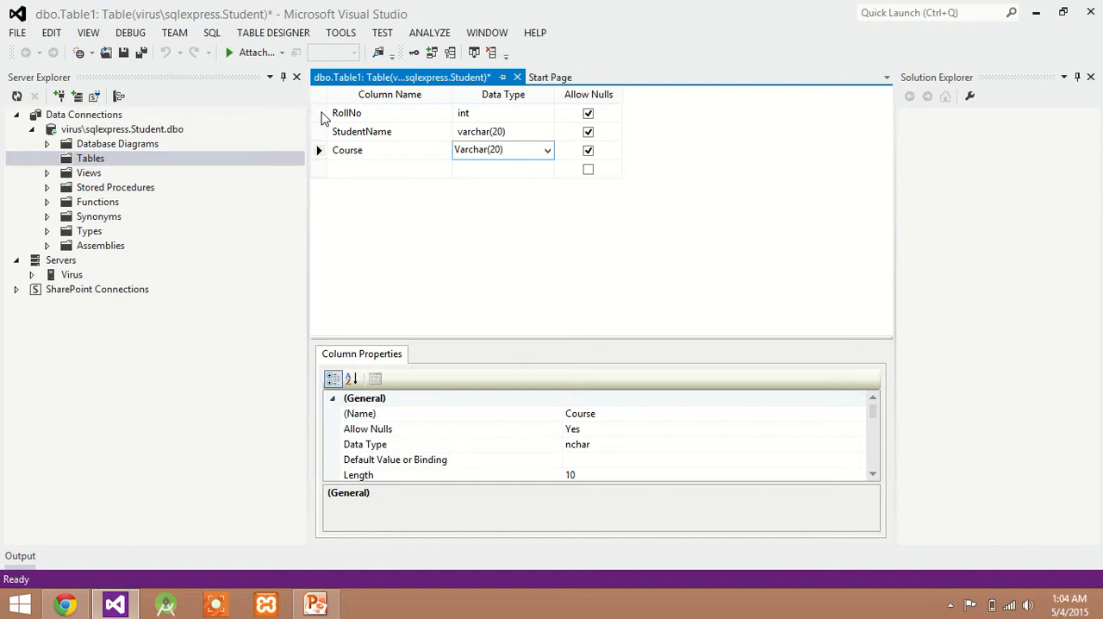
- Make RollNo the primary key and save the table as 'Info'
right_click(345, 112)
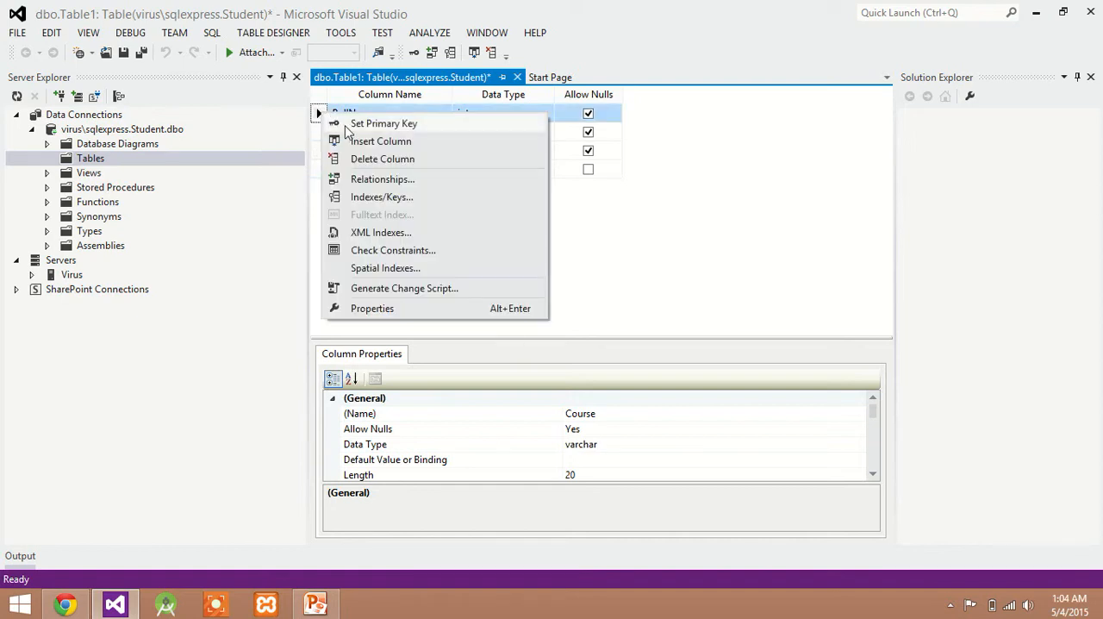
mouse_move(400, 127)
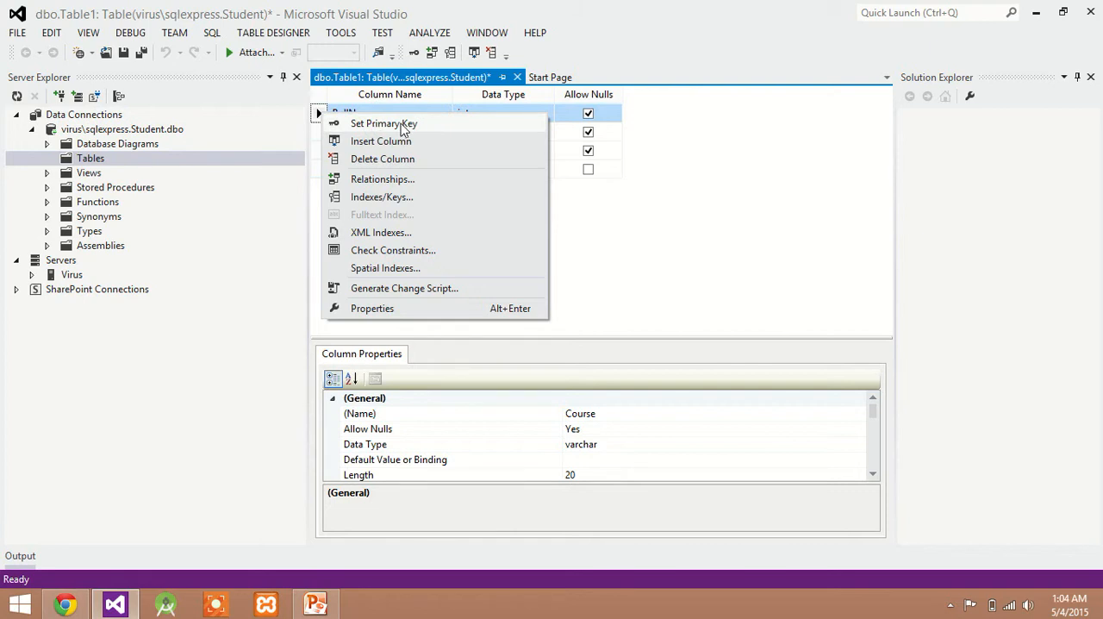
click(383, 123)
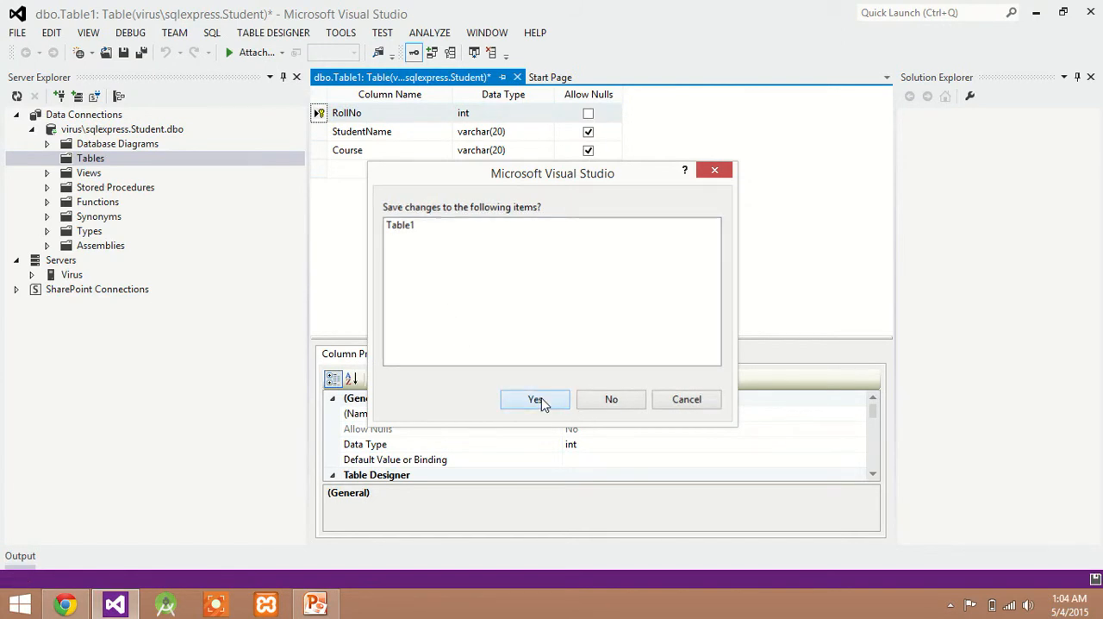
click(534, 399)
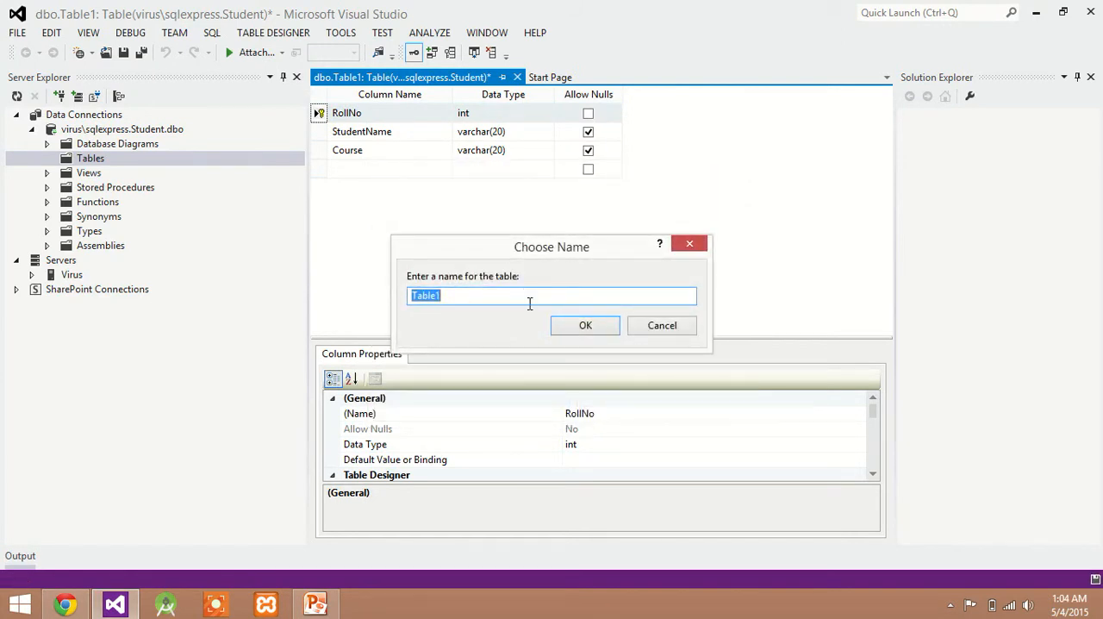
text(In)
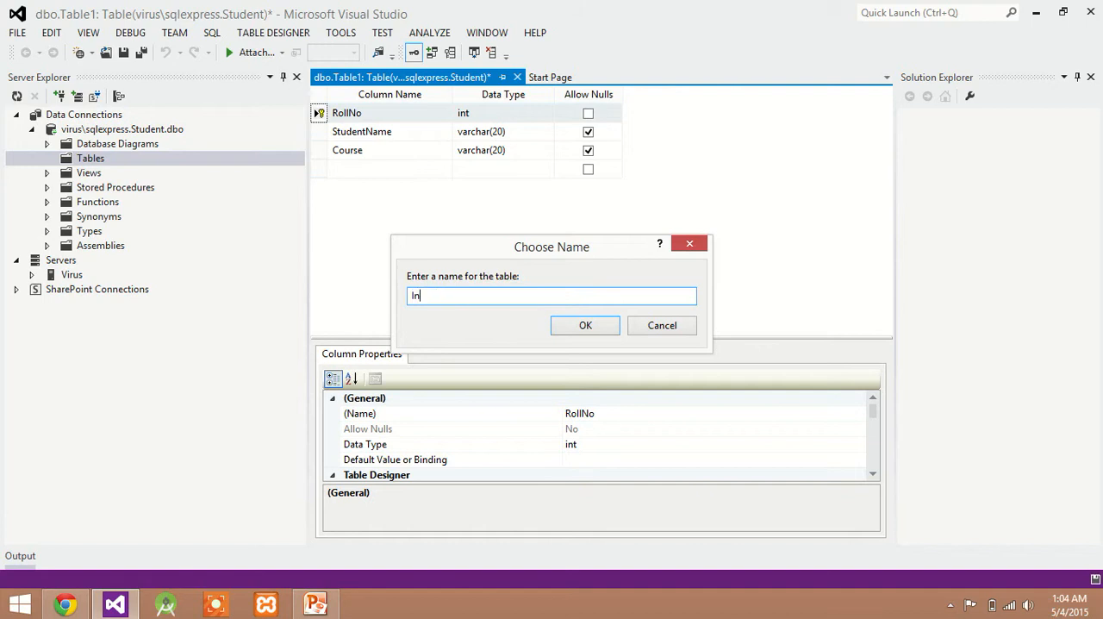
text(fo)
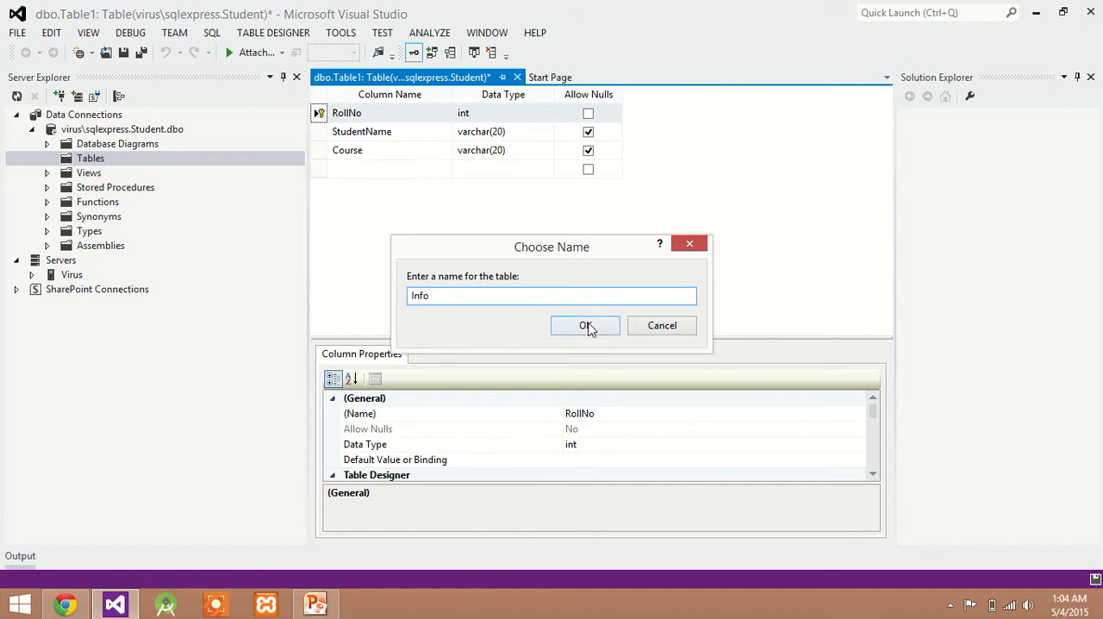
click(585, 325)
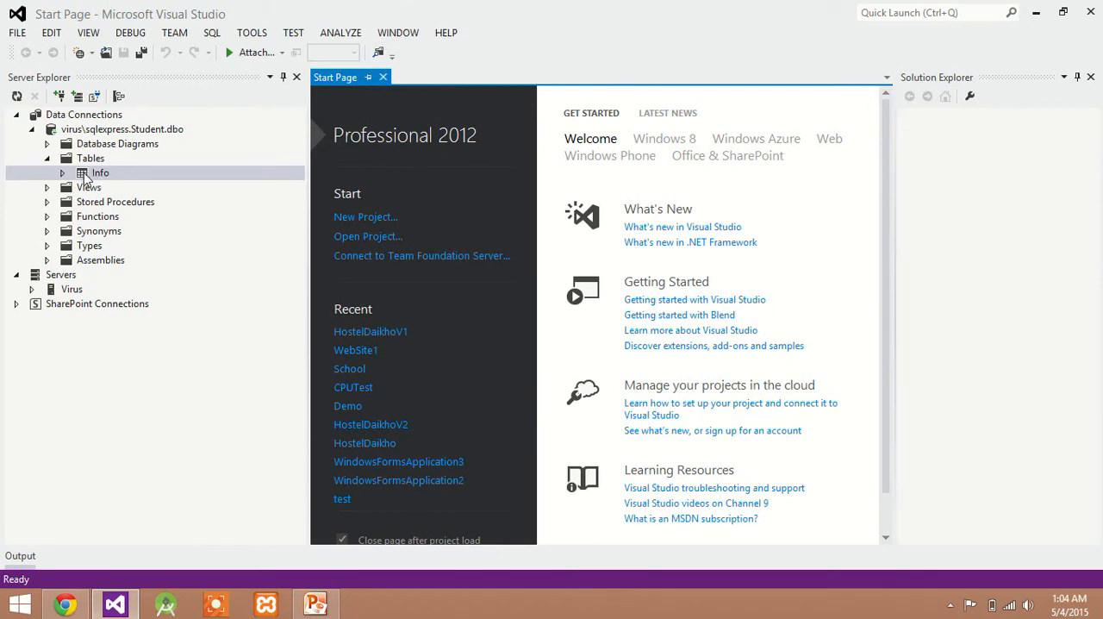
- Open the Info table's data grid with Show Table Data
right_click(97, 172)
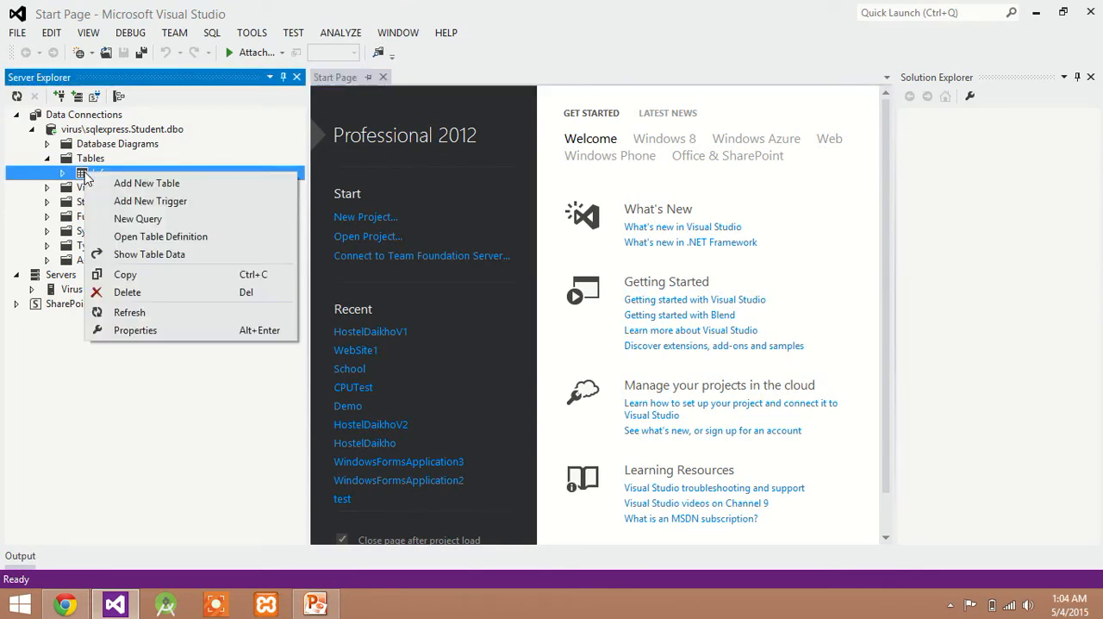
mouse_move(149, 254)
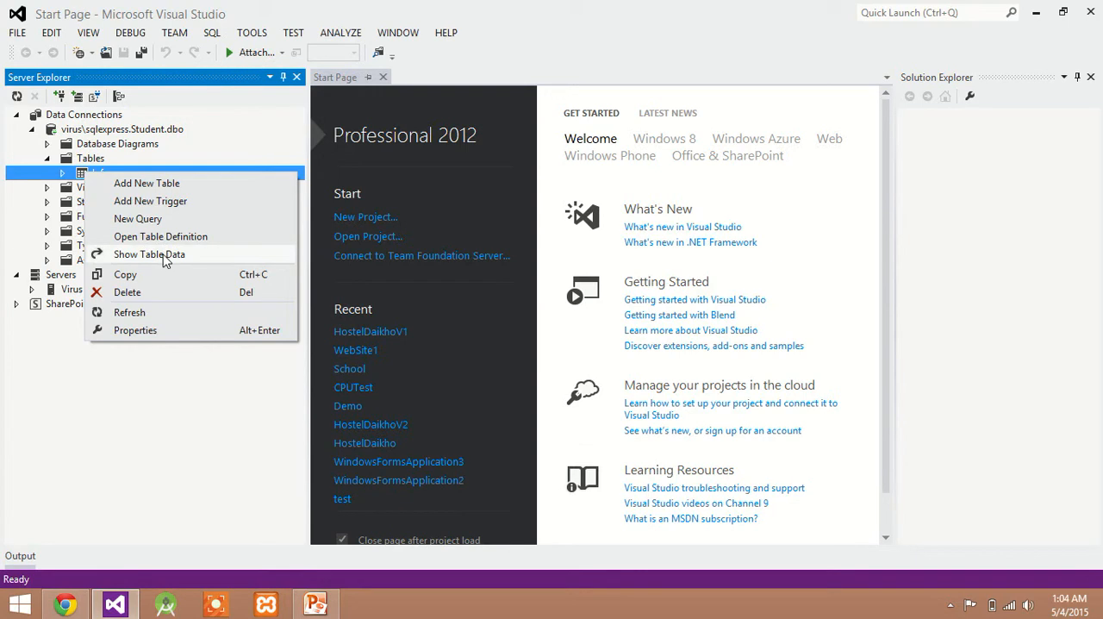
click(149, 253)
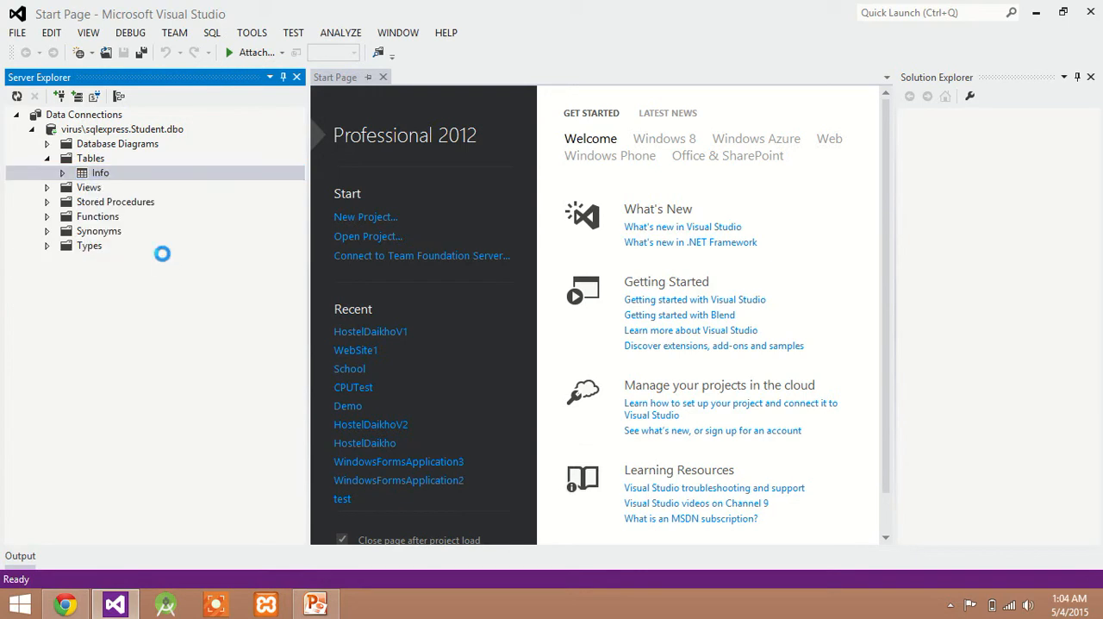
double_click(100, 172)
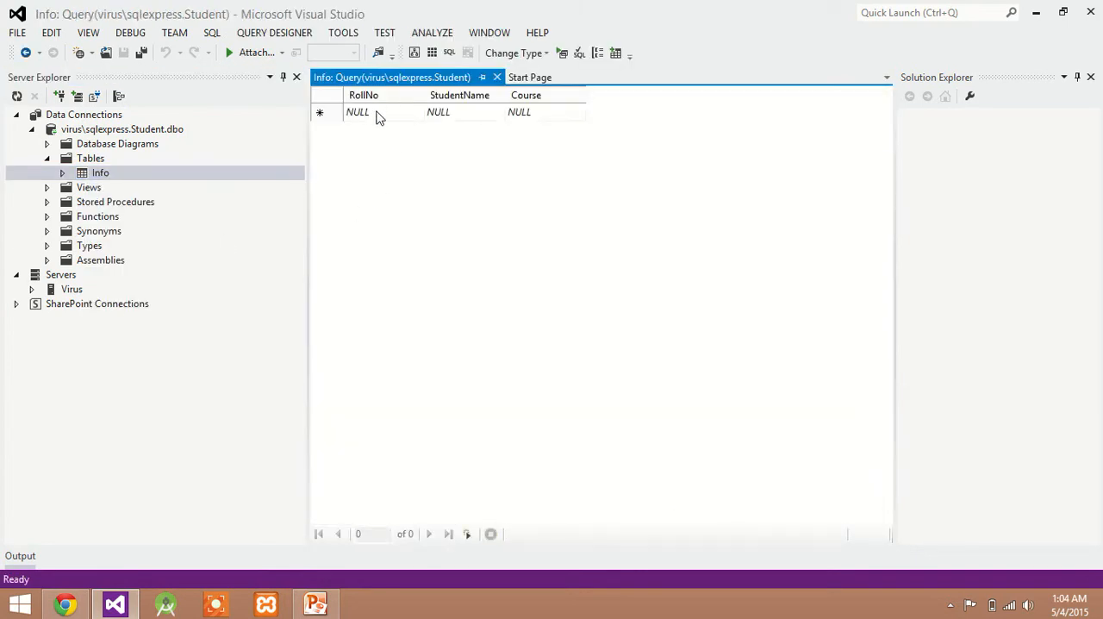
- Enter the record 1001, ABC, MCA into Info and close its data grid
click(357, 112)
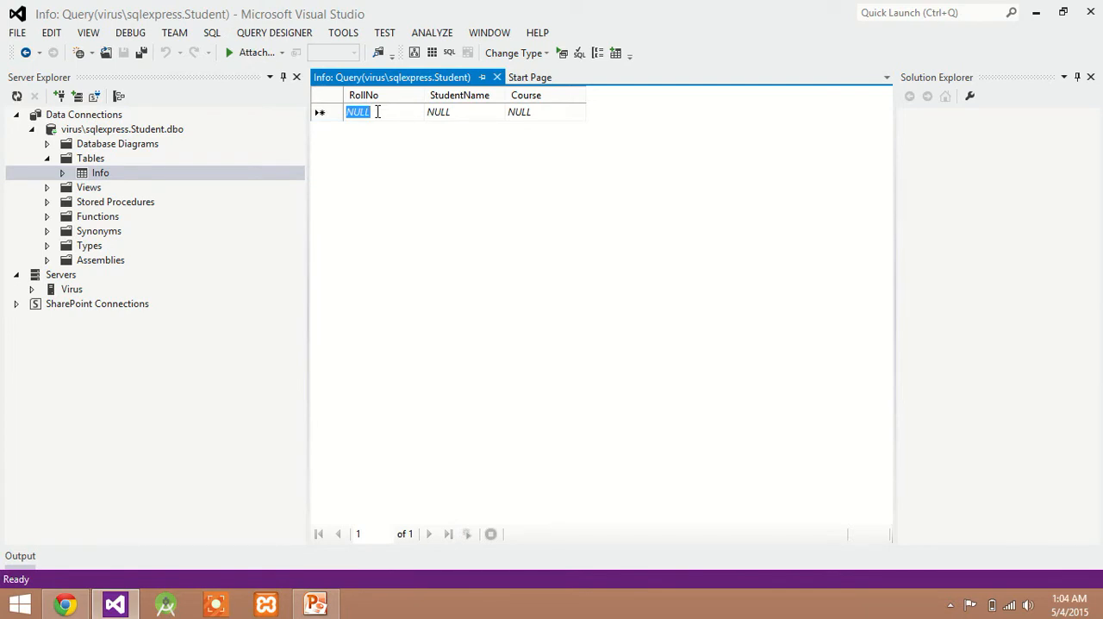
text(1001)
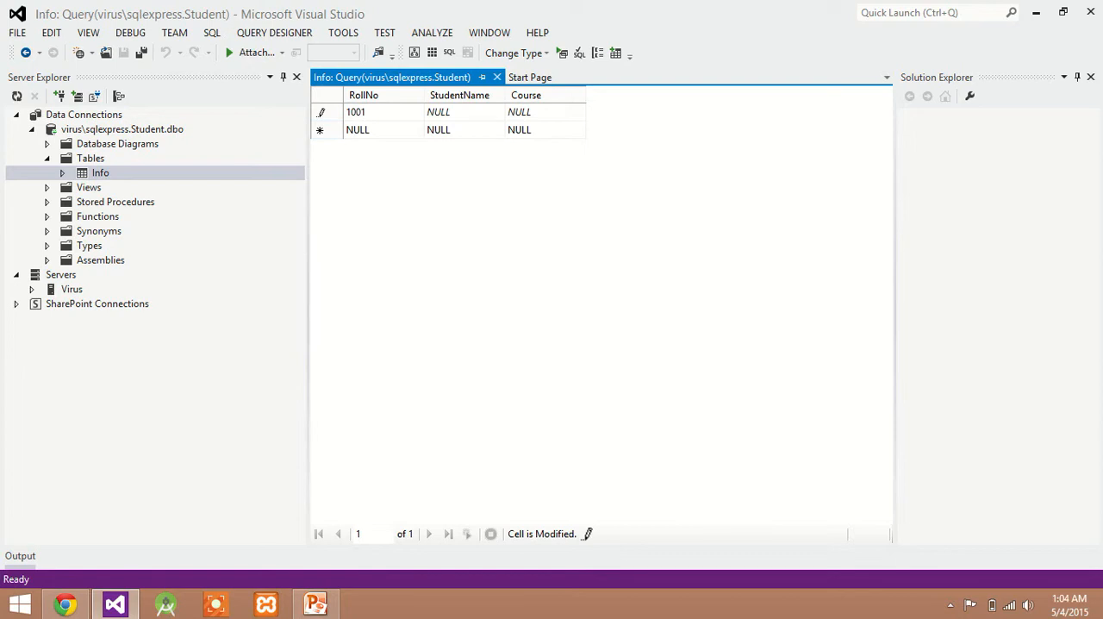
text(ABC)
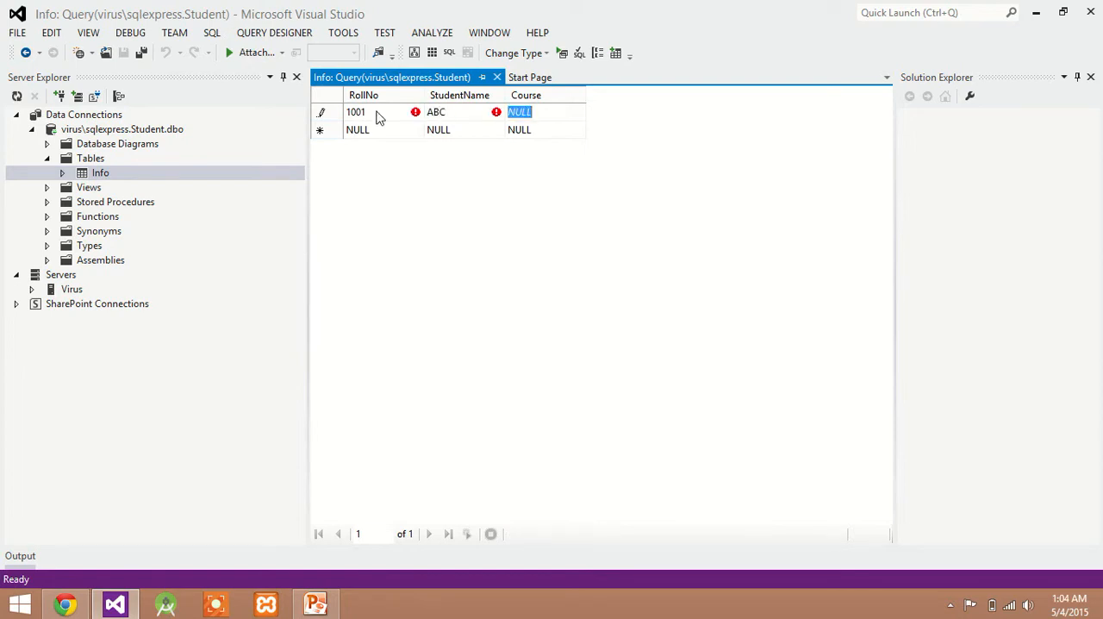
text(MCA)
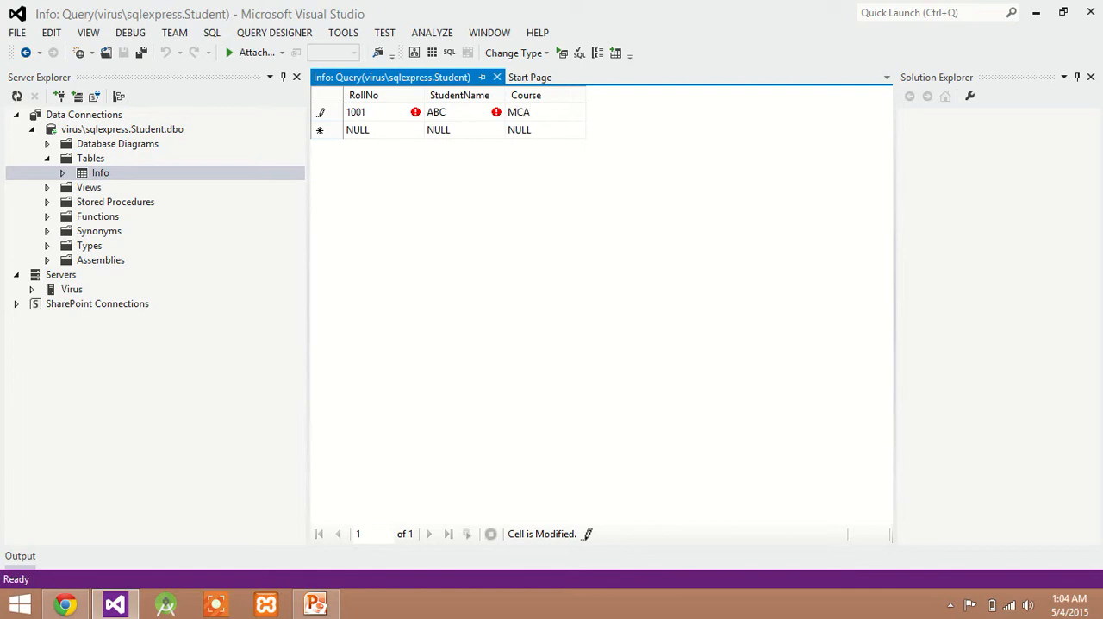
click(529, 76)
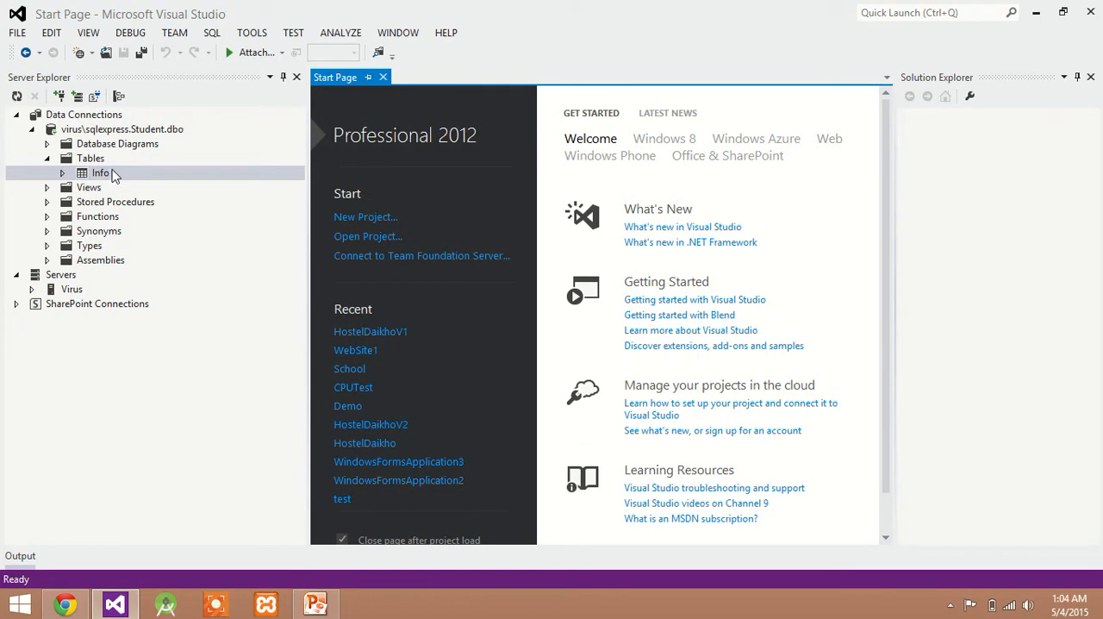
mouse_move(118, 177)
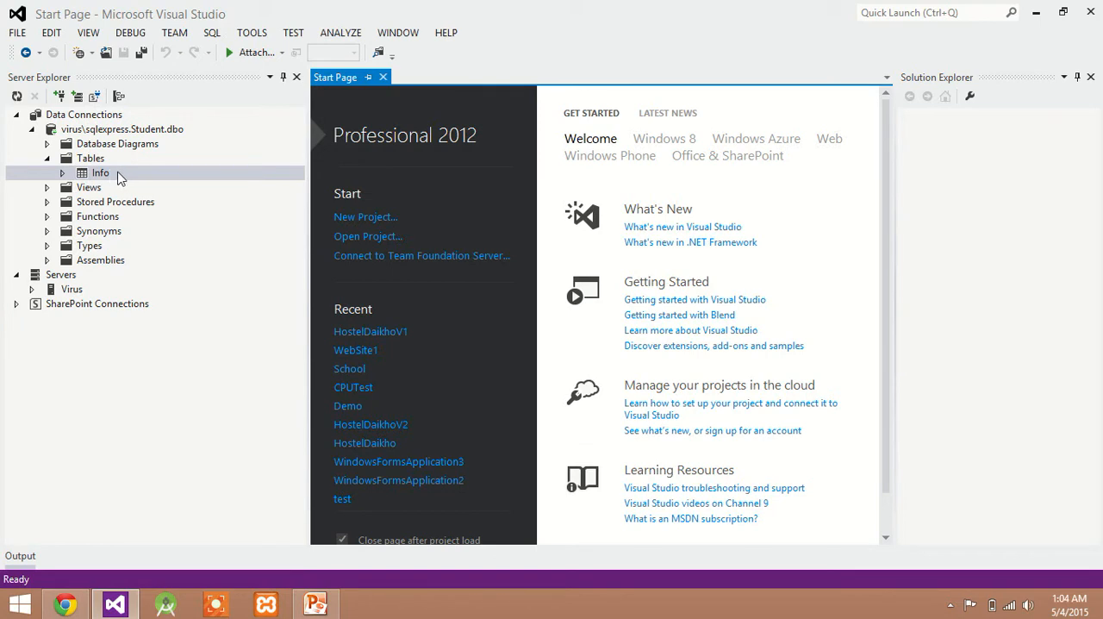